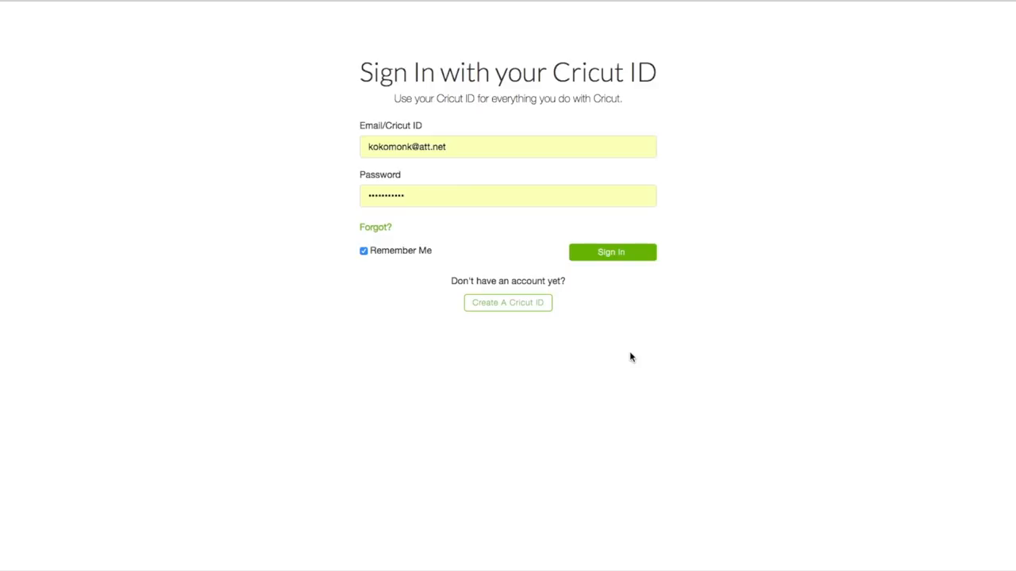
{"action": "mouse_move", "coordinate": [443, 196]}
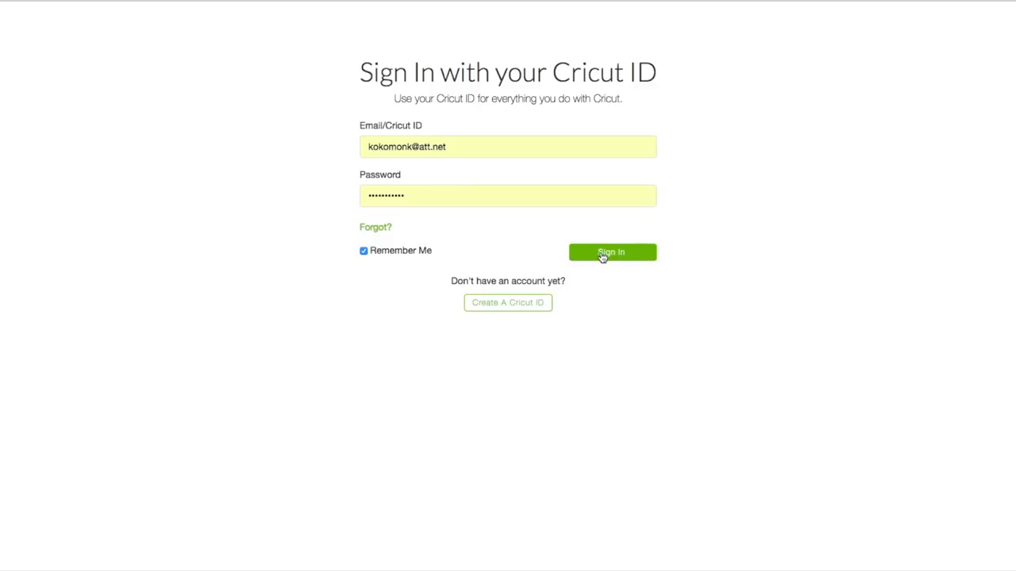
- Sign in with the Cricut ID to reach the Design Space home page
{"action": "left_click", "coordinate": [611, 251]}
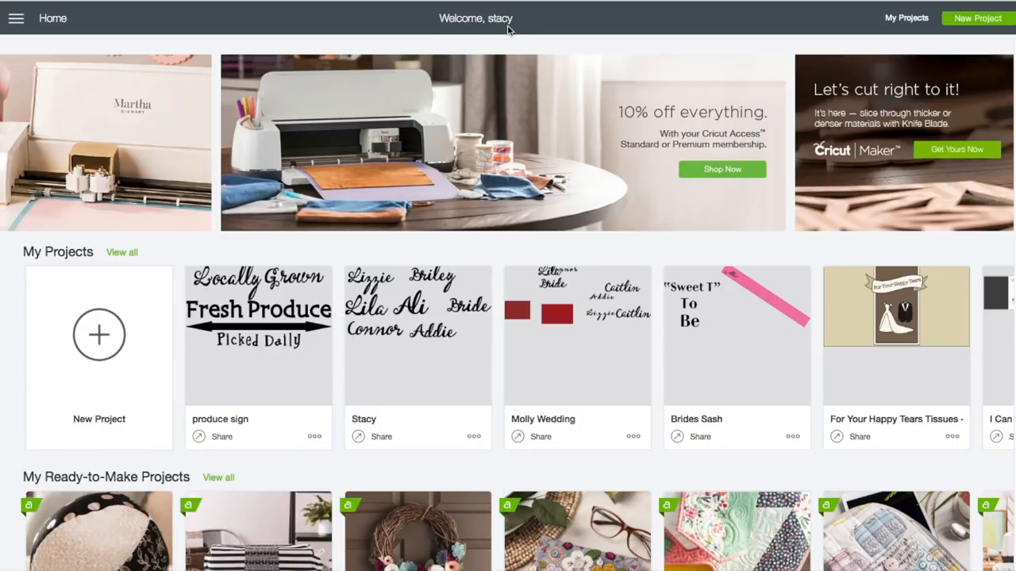
- Scroll the home page and view all Cricut Access projects
{"action": "scroll", "scroll_direction": "down", "scroll_amount": 3}
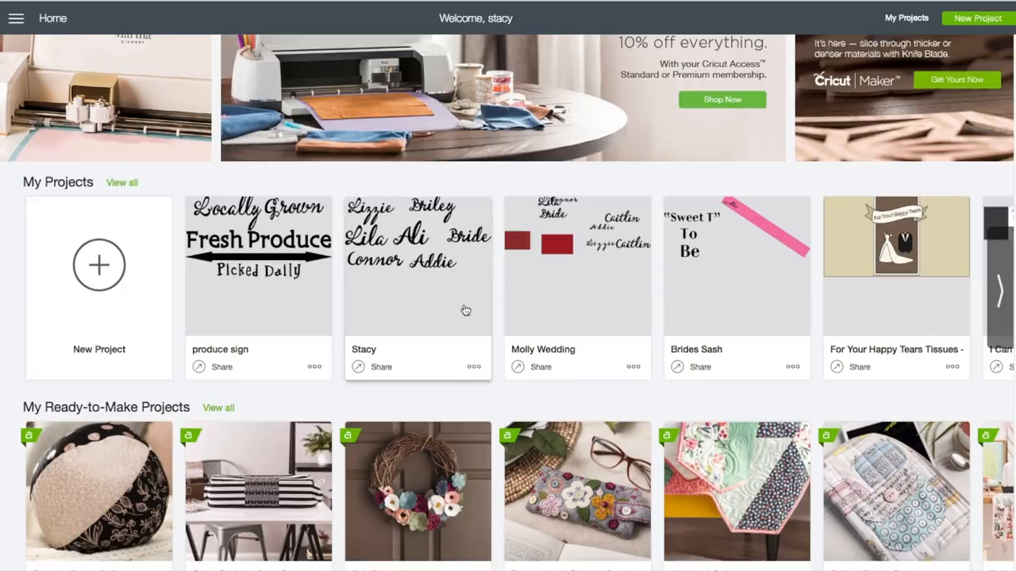
{"action": "scroll", "scroll_direction": "down", "scroll_amount": 3}
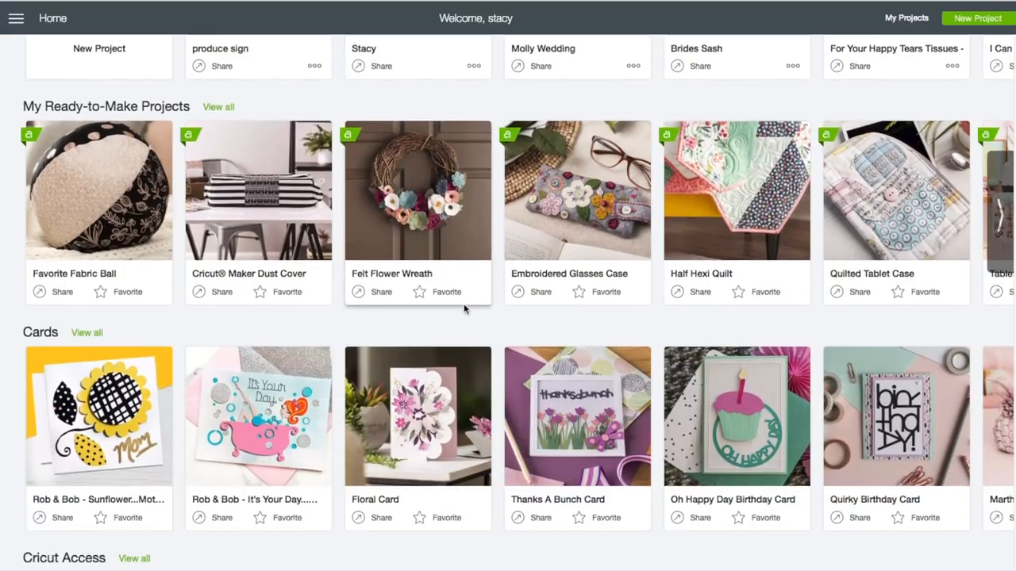
{"action": "scroll", "scroll_direction": "down", "scroll_amount": 3}
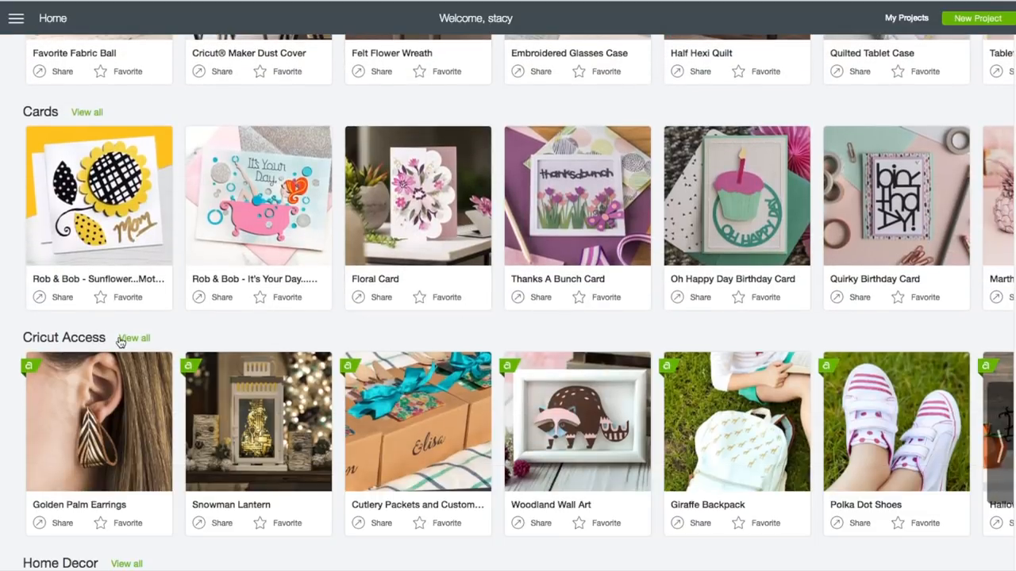
{"action": "left_click", "coordinate": [135, 338]}
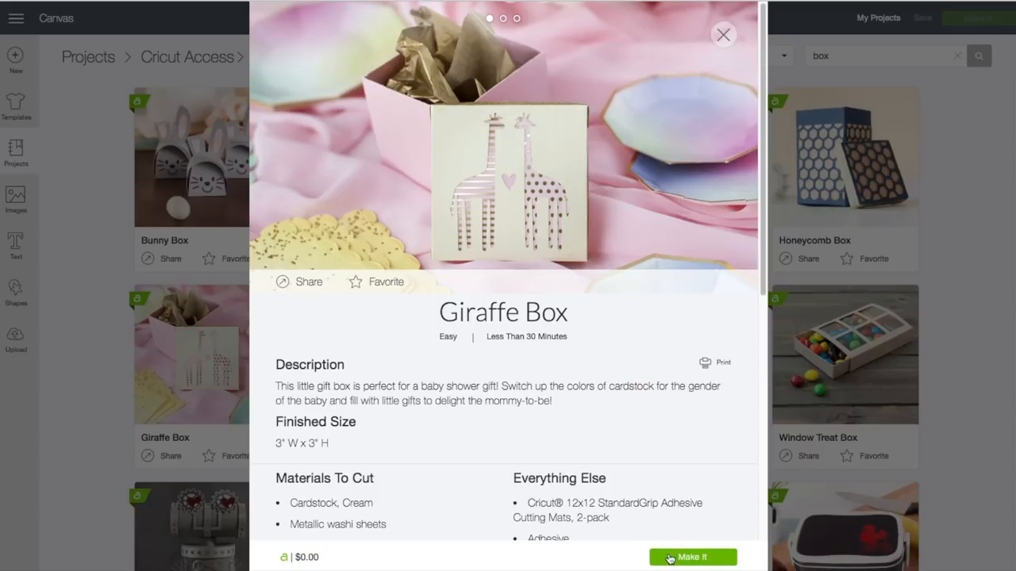
- Make the Giraffe Box project to load its five-mat prepare preview
{"action": "left_click", "coordinate": [692, 557]}
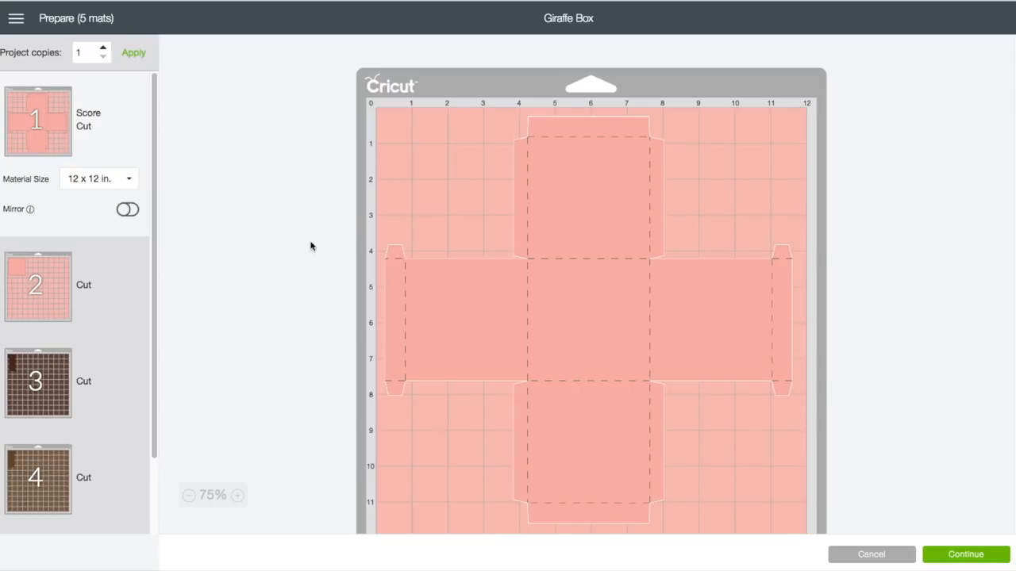
{"action": "mouse_move", "coordinate": [127, 285]}
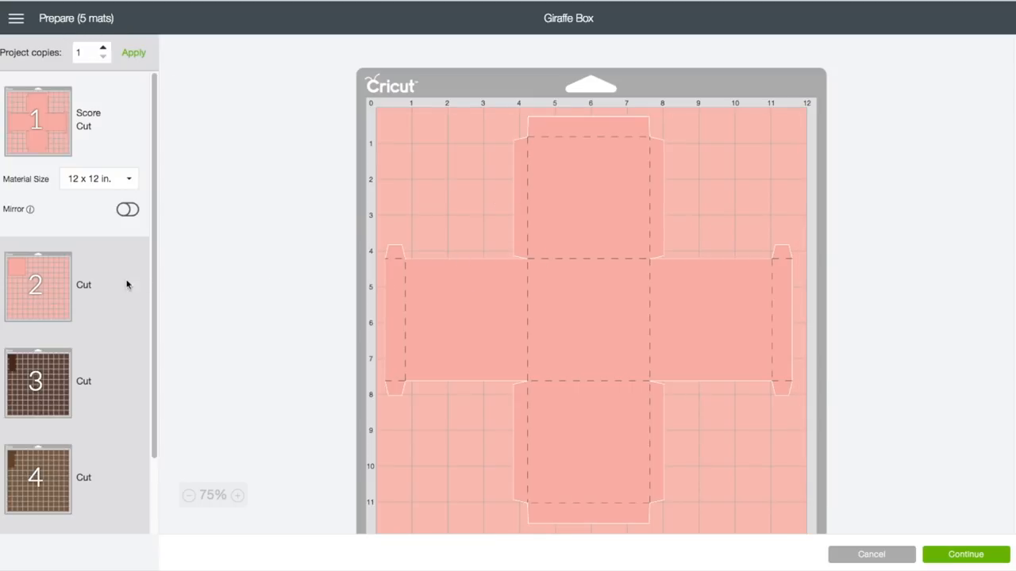
- Preview mats 3 through 5, then select the brown piece on mat 4
{"action": "left_click", "coordinate": [37, 285]}
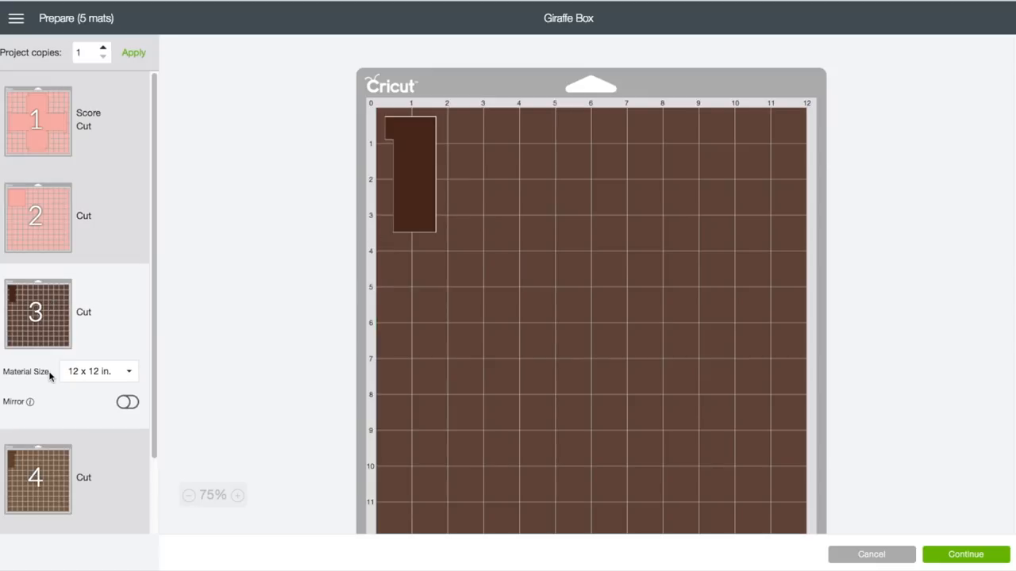
{"action": "scroll", "scroll_direction": "down", "scroll_amount": 3}
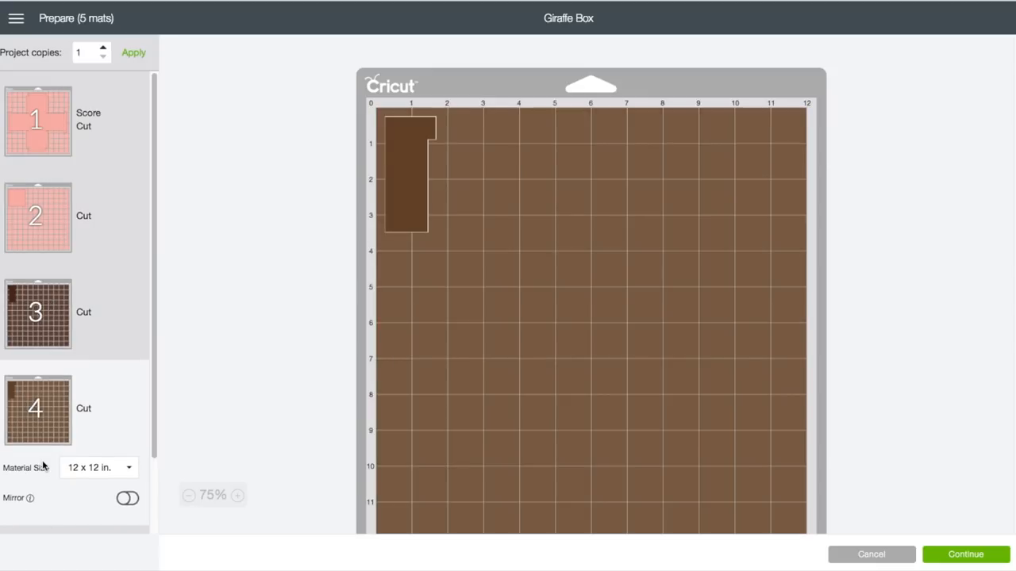
{"action": "scroll", "scroll_direction": "down", "scroll_amount": 3}
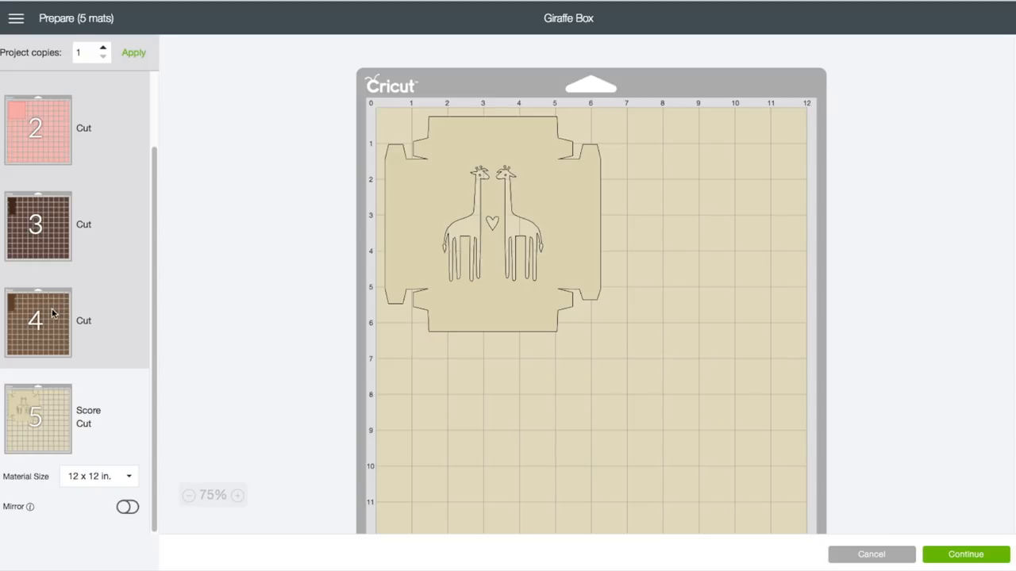
{"action": "left_click", "coordinate": [37, 321]}
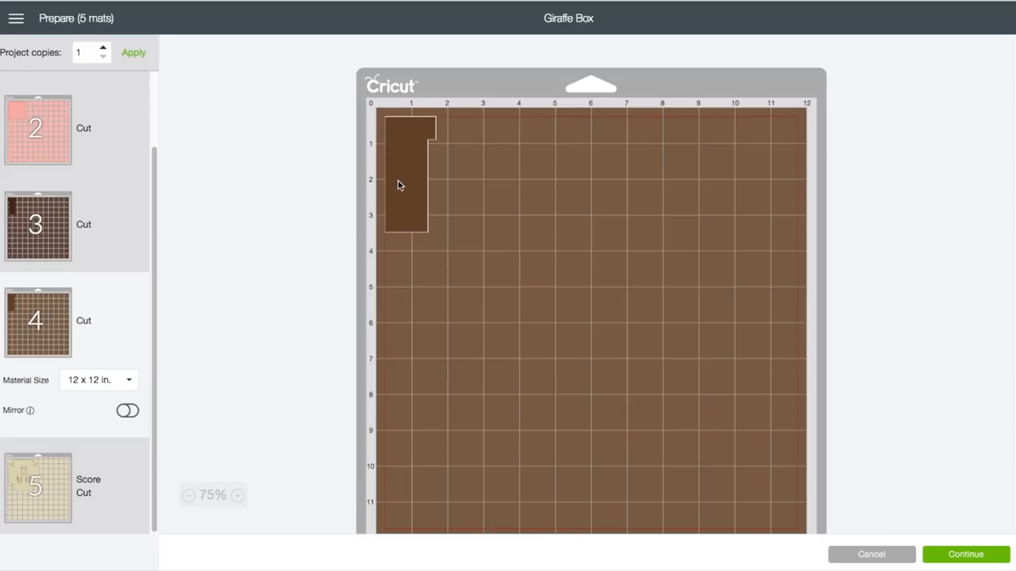
{"action": "left_click", "coordinate": [404, 183]}
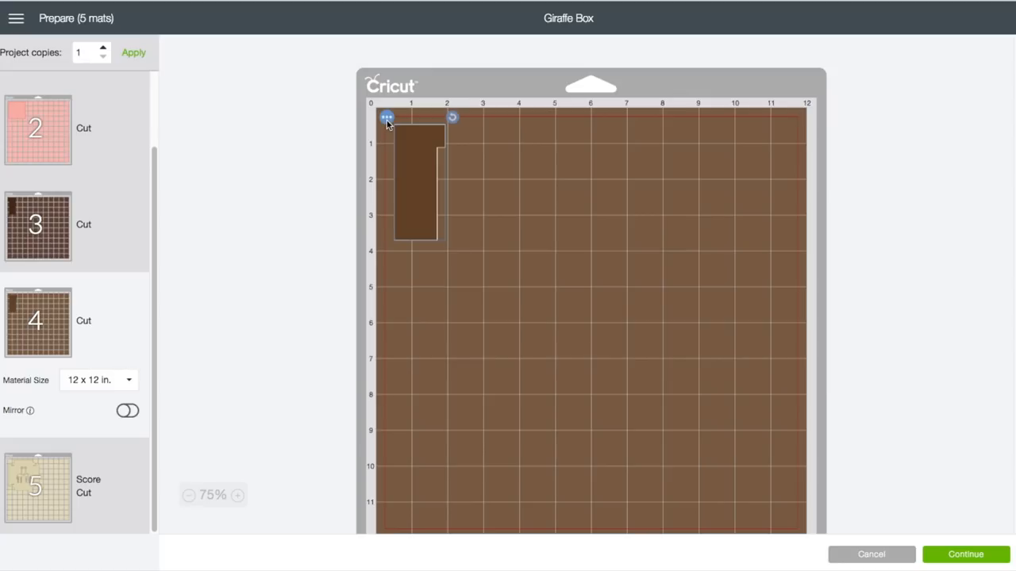
- Move mat 4's brown piece to Mat 3 and spread the two pieces apart
{"action": "left_click", "coordinate": [386, 118]}
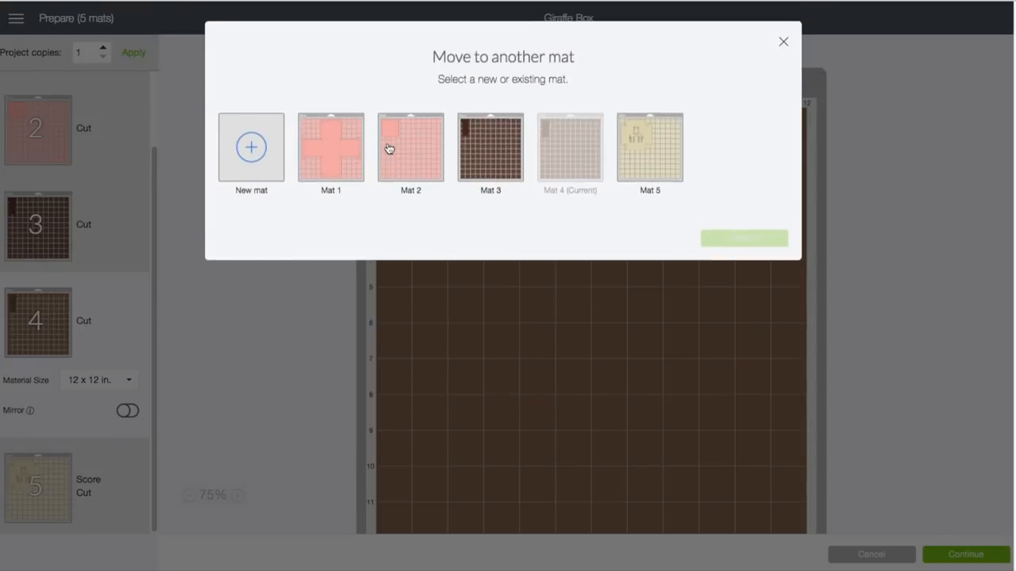
{"action": "left_click", "coordinate": [490, 147]}
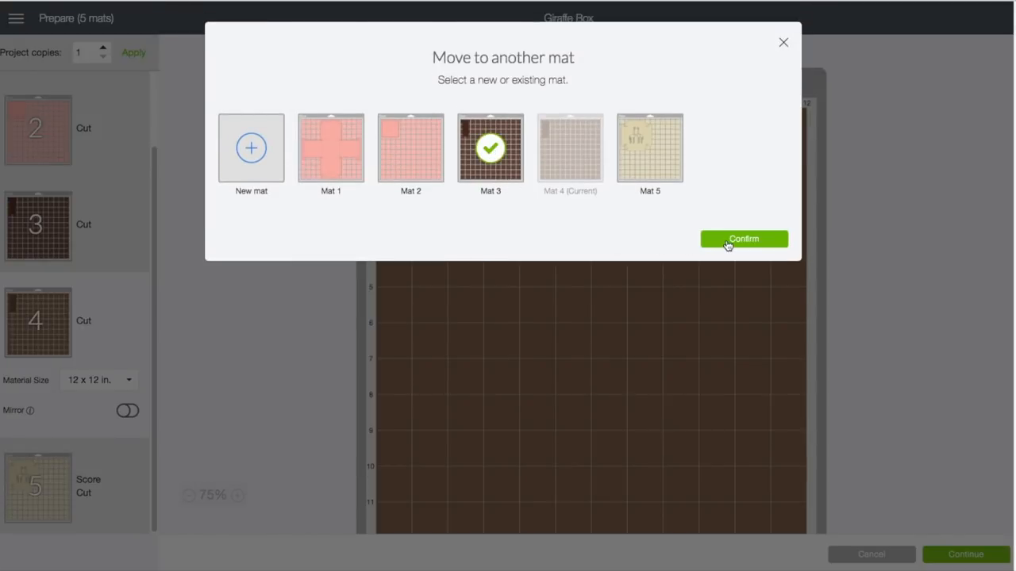
{"action": "left_click", "coordinate": [743, 239]}
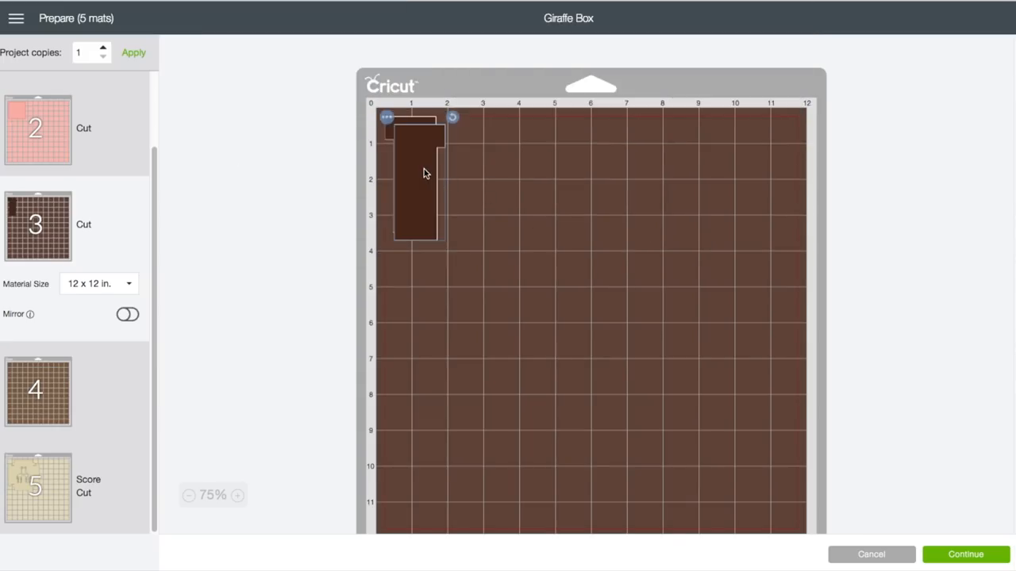
{"action": "left_click_drag", "start_coordinate": [425, 173], "coordinate": [480, 169]}
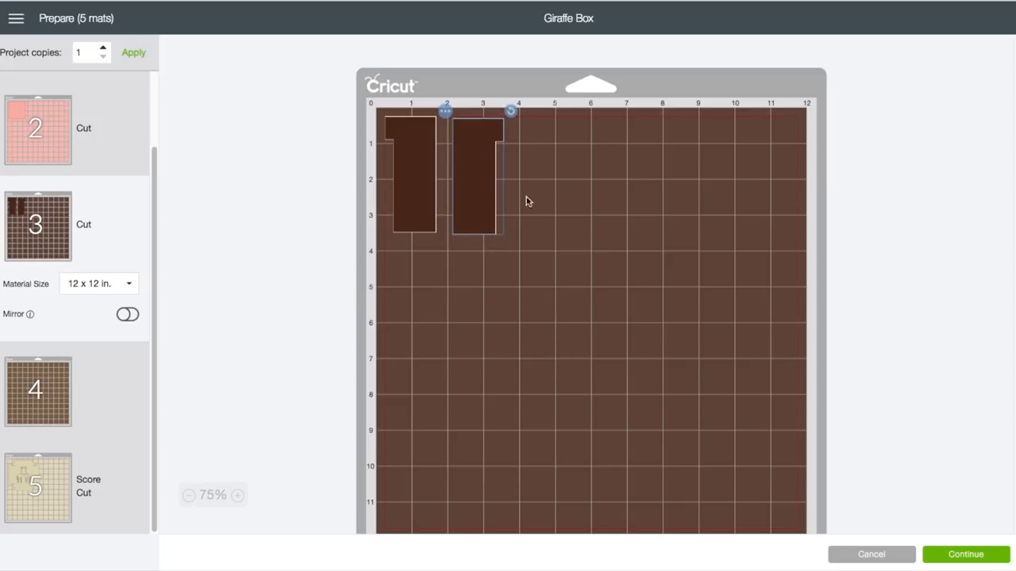
{"action": "left_click_drag", "start_coordinate": [477, 175], "coordinate": [752, 175]}
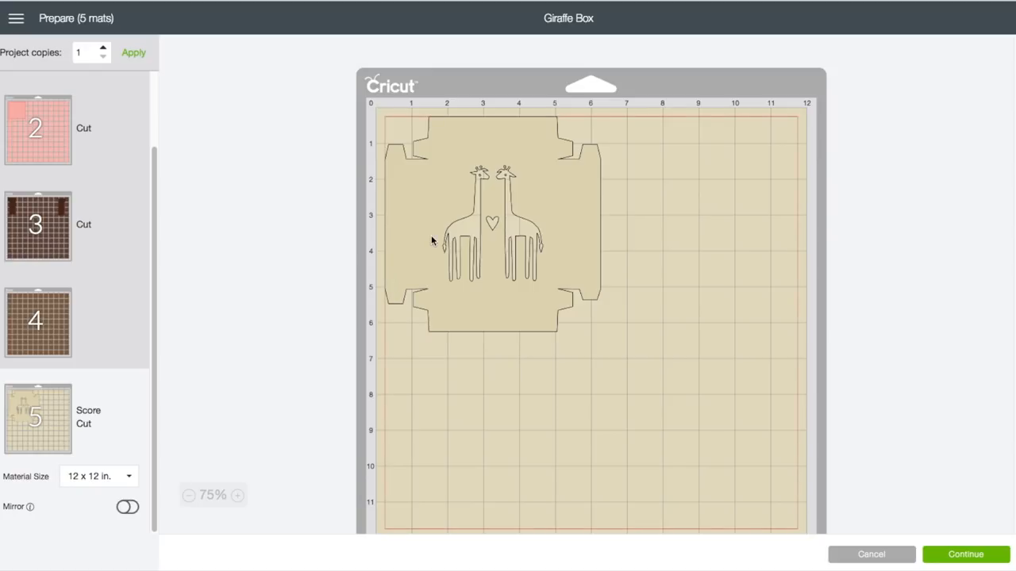
- Move the giraffe panel from mat 5 onto Mat 2
{"action": "left_click", "coordinate": [492, 222]}
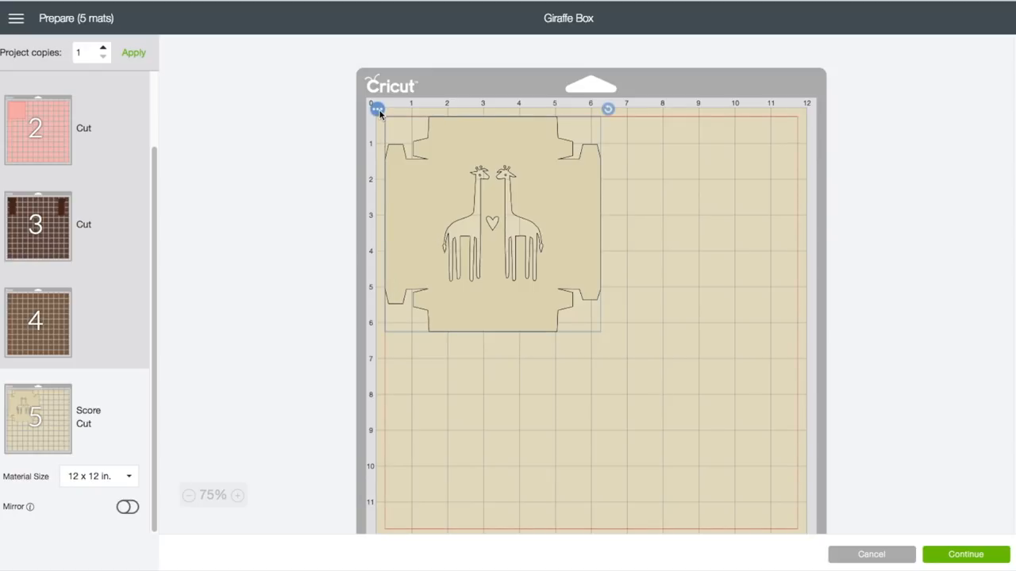
{"action": "left_click", "coordinate": [377, 109]}
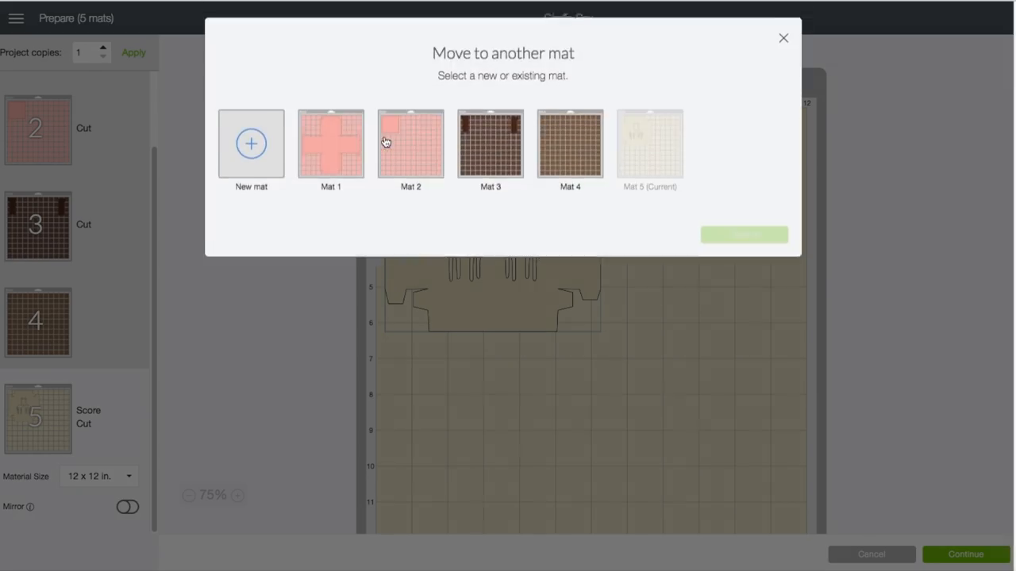
{"action": "left_click", "coordinate": [410, 148]}
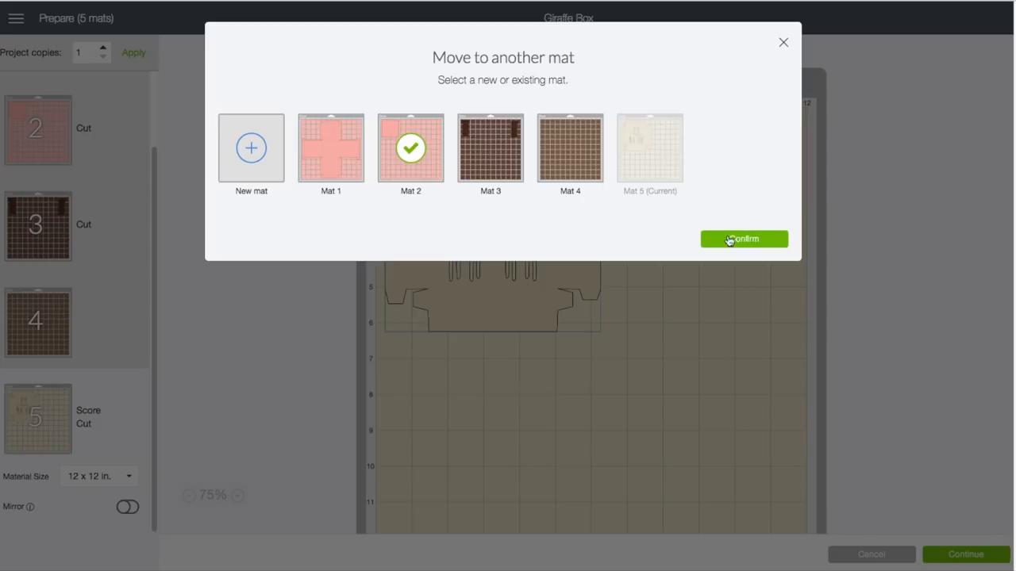
{"action": "left_click", "coordinate": [743, 239]}
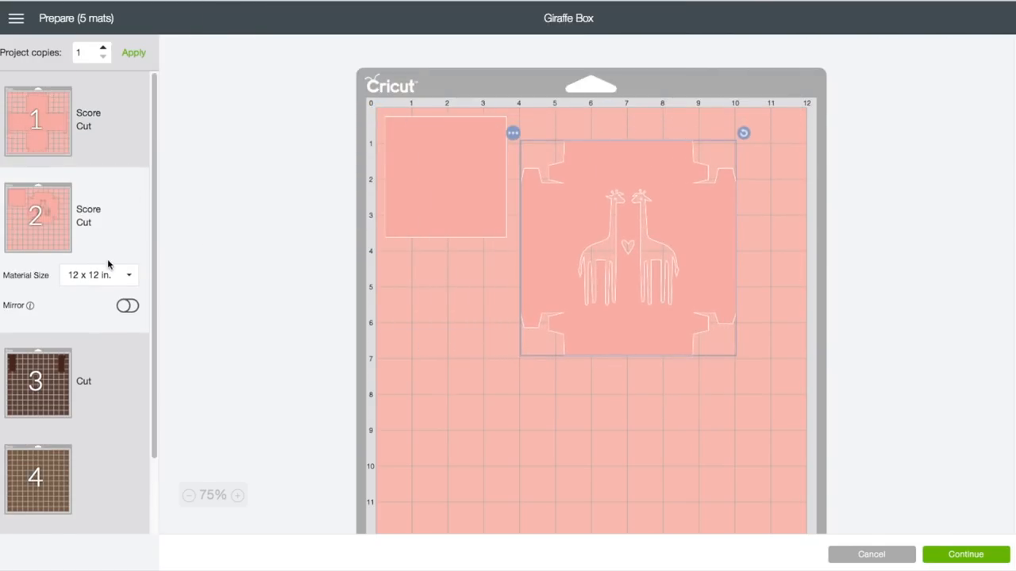
- Check the three remaining mats, continue, and connect the Cricut Maker
{"action": "left_click", "coordinate": [37, 120]}
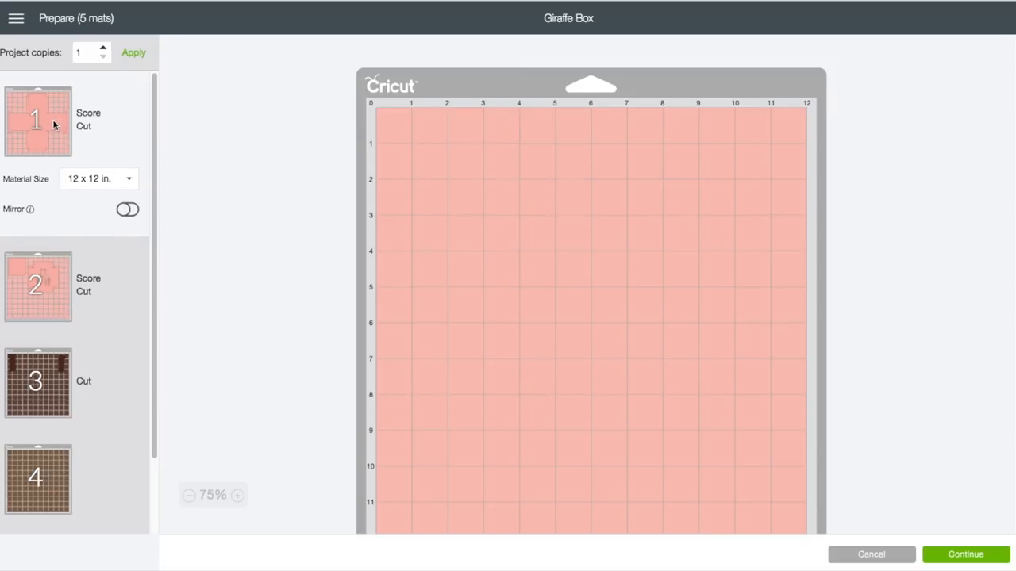
{"action": "left_click", "coordinate": [38, 120]}
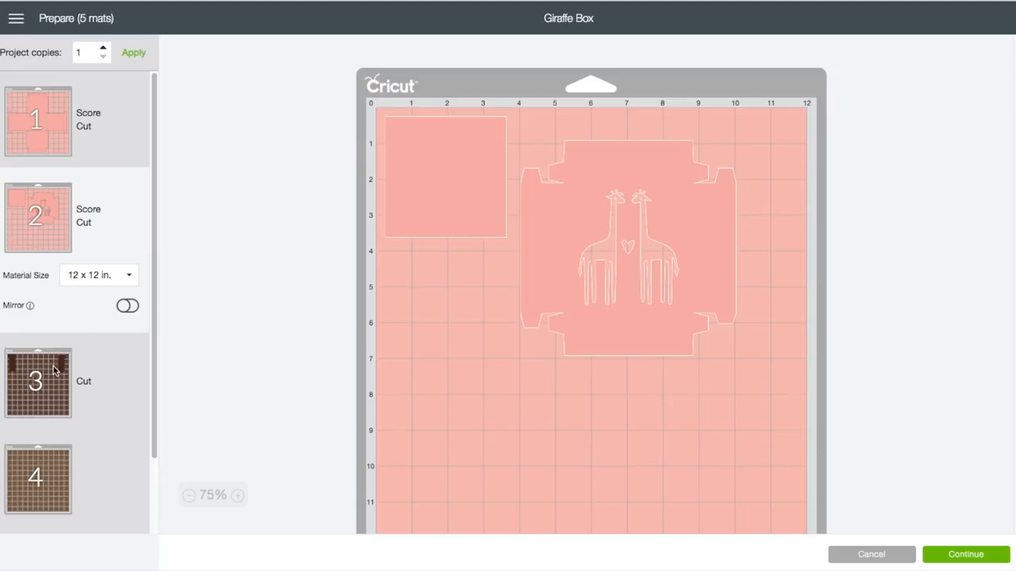
{"action": "left_click", "coordinate": [38, 384]}
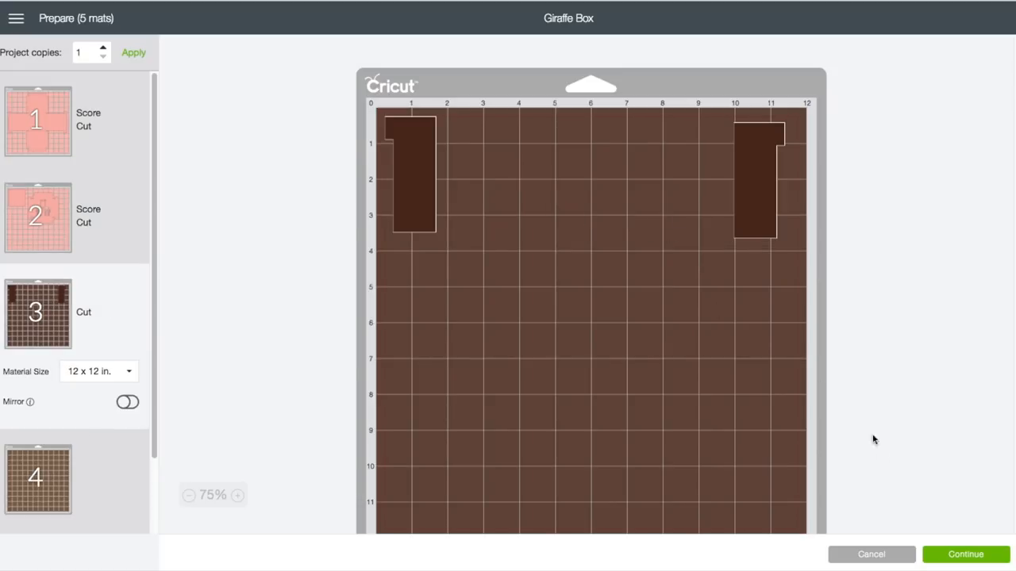
{"action": "left_click", "coordinate": [965, 554]}
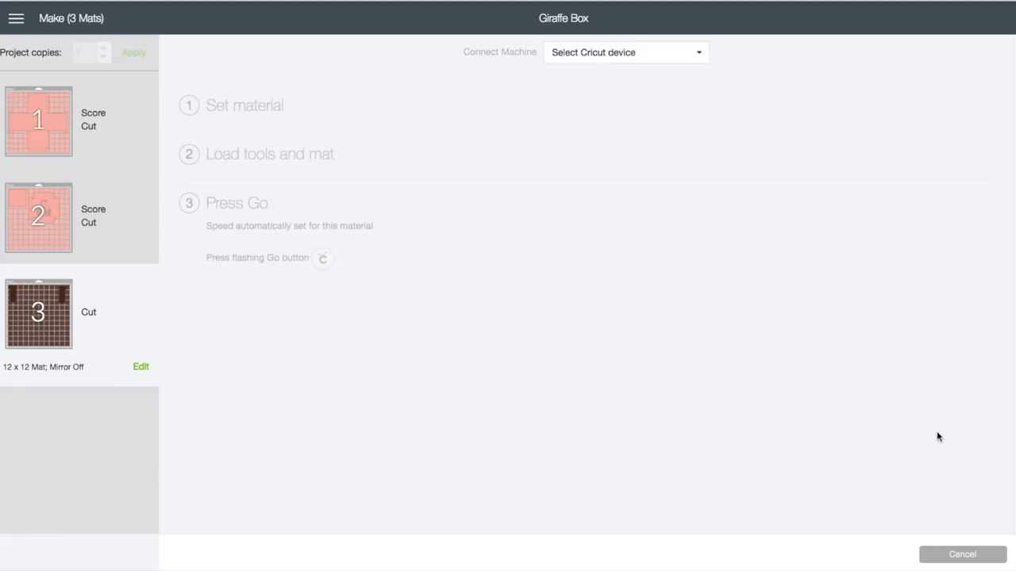
{"action": "left_click", "coordinate": [626, 52]}
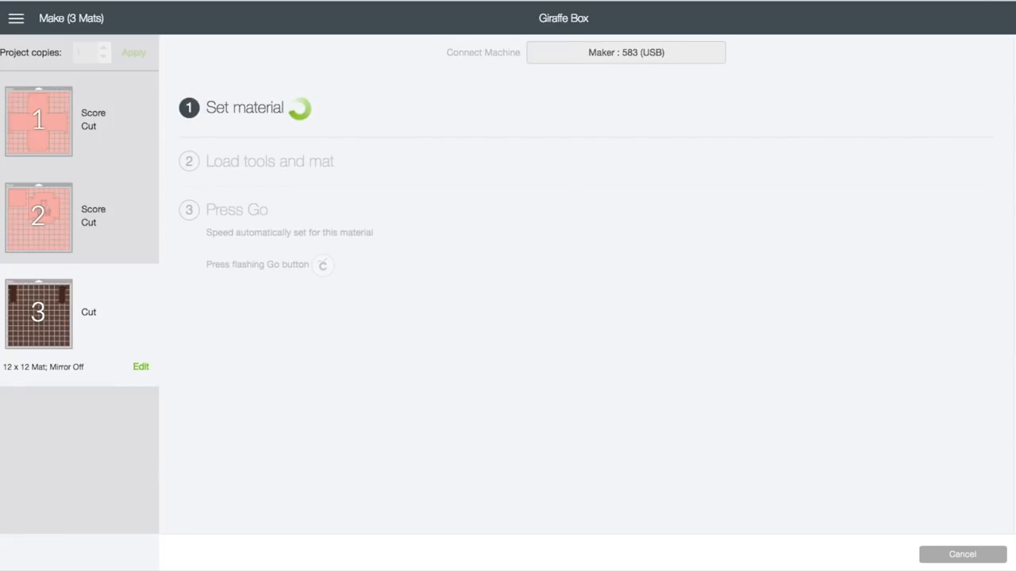